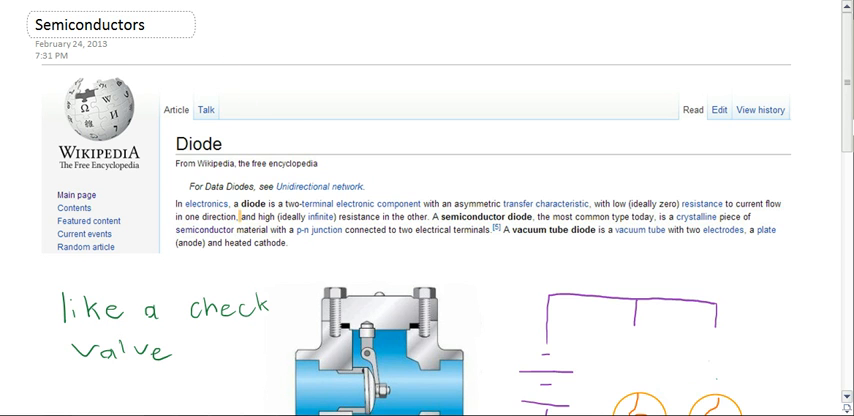
# Highlight the 'low (ideally zero) resistance… high (ideally infinite) resistance' phrase in the diode excerpt.
pyautogui.scroll(-3)
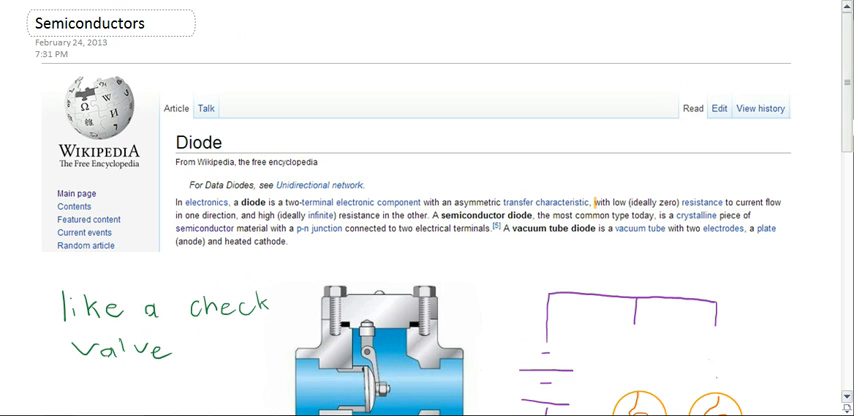
pyautogui.moveTo(596, 202); pyautogui.dragTo(784, 202)
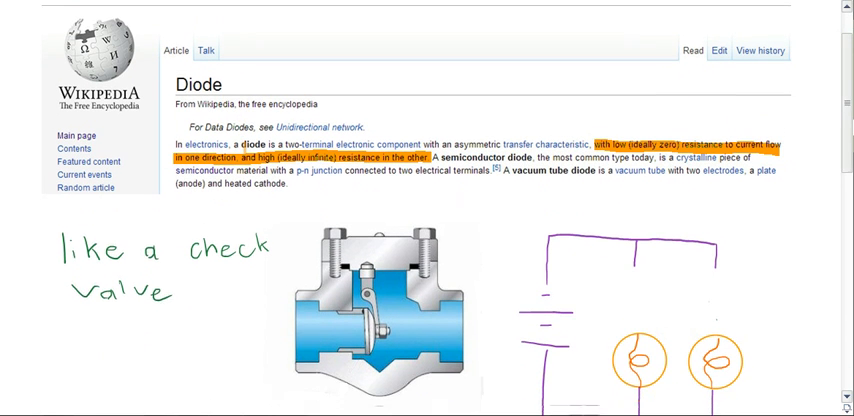
# Sketch opposite-facing diode symbols above the two lamps in the handwritten circuit.
pyautogui.scroll(-3)
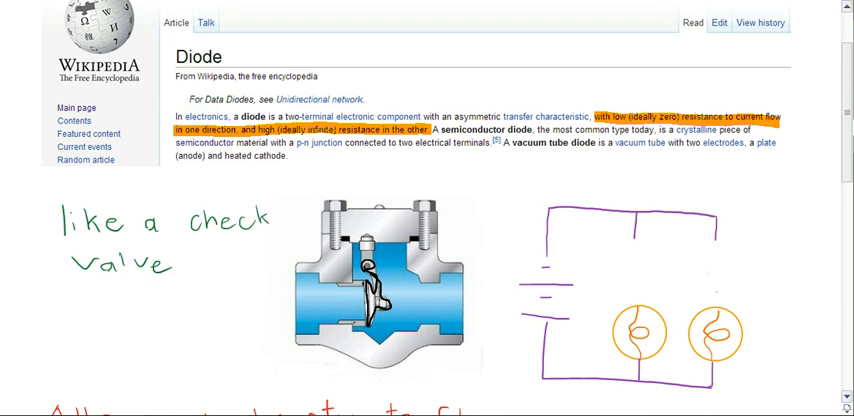
pyautogui.moveTo(310, 298); pyautogui.dragTo(340, 298)
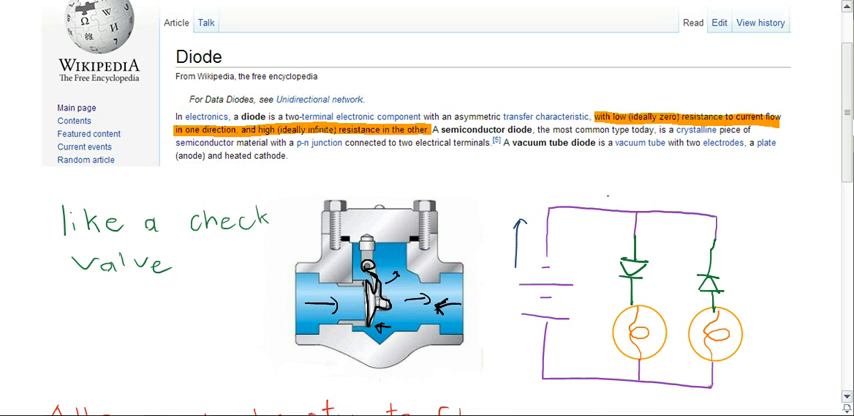
# Draw blue current-direction arrows and trace the current path through the lit lamp in orange.
pyautogui.moveTo(604, 190); pyautogui.dragTo(640, 184)
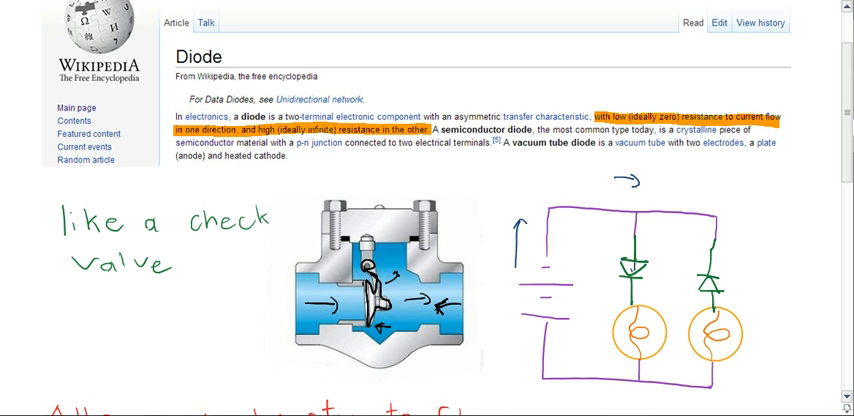
pyautogui.moveTo(608, 252); pyautogui.dragTo(608, 282)
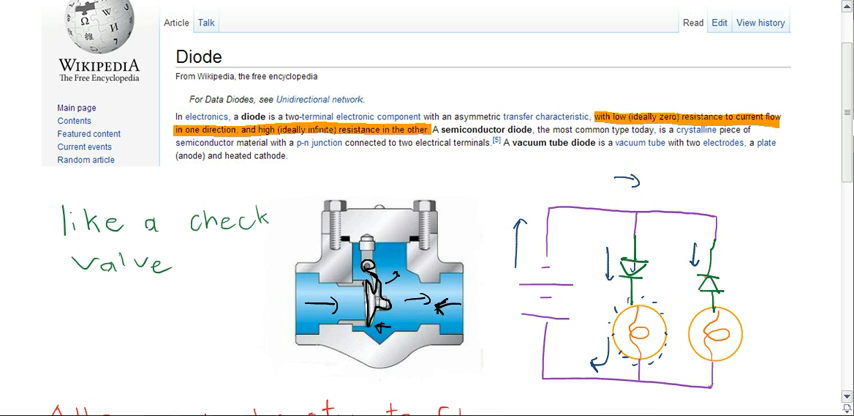
pyautogui.click(688, 276)
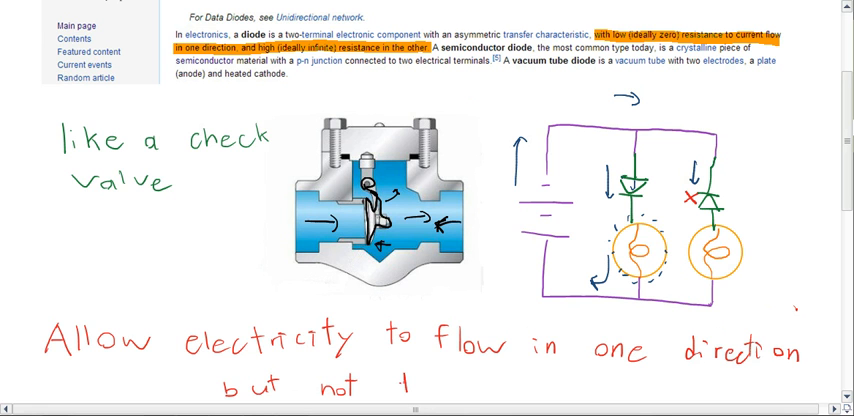
# Handwrite 'but not the other' below 'Allow electricity to flow in one direction' in red.
pyautogui.write('the')
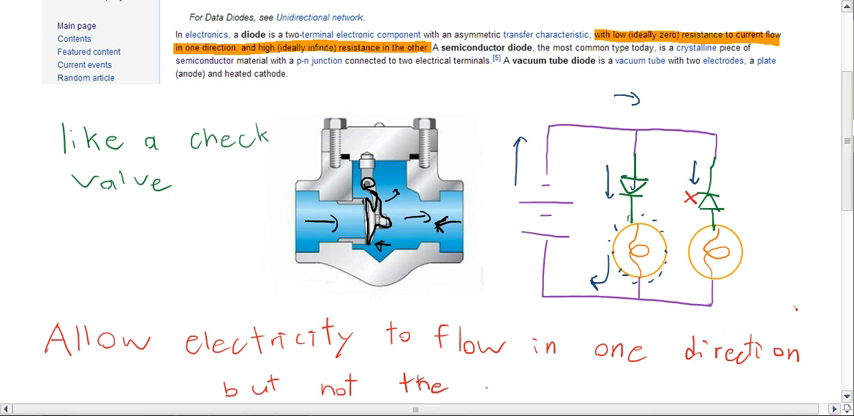
pyautogui.write('othe')
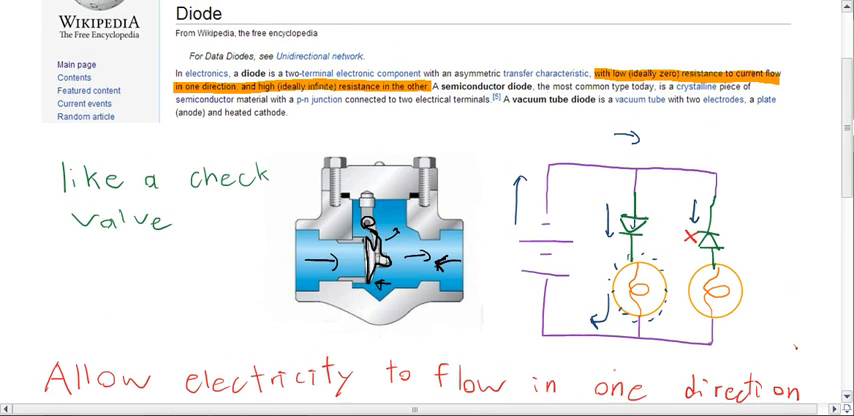
# Scroll down to the Transistor section with its photo, symbol and 'Has three terminals' note.
pyautogui.scroll(-3)
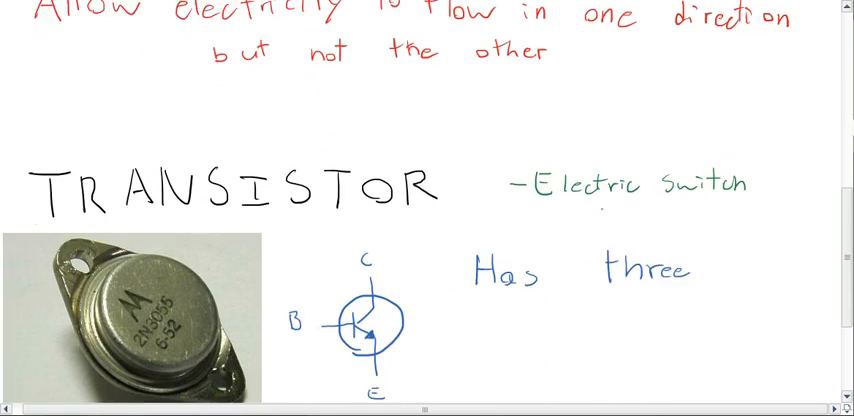
pyautogui.scroll(-3)
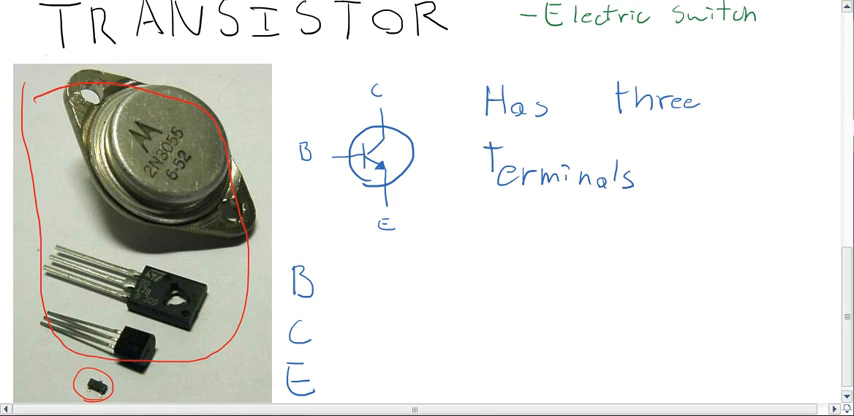
pyautogui.moveTo(30, 250); pyautogui.dragTo(110, 270)
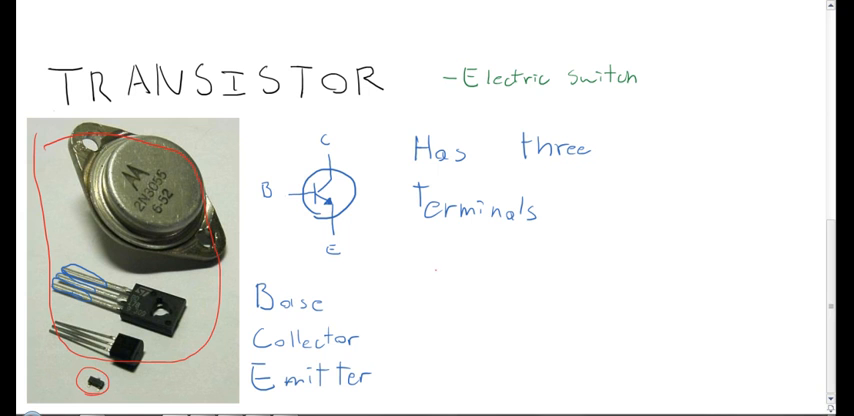
pyautogui.write('-out -input')
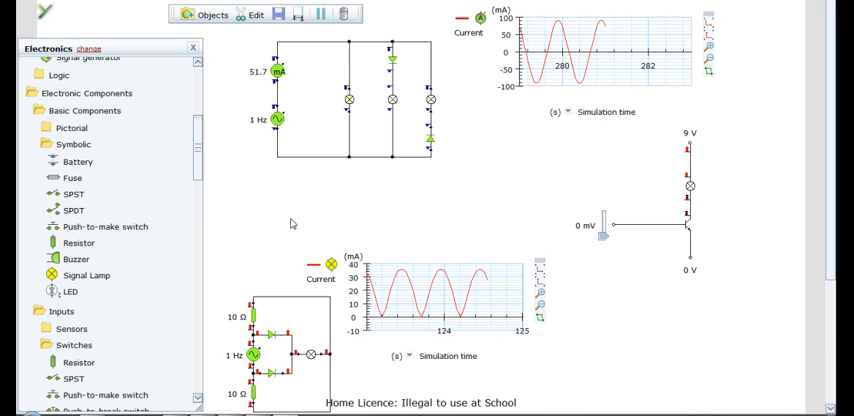
# Scroll the Electronics library to the diodes, 10 Ω resistors and 1 Hz AC supply for the rectifier.
pyautogui.scroll(-3)
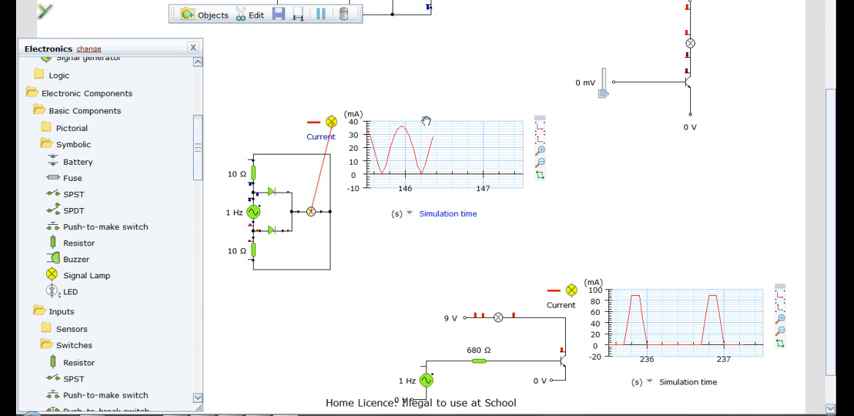
pyautogui.scroll(-3)
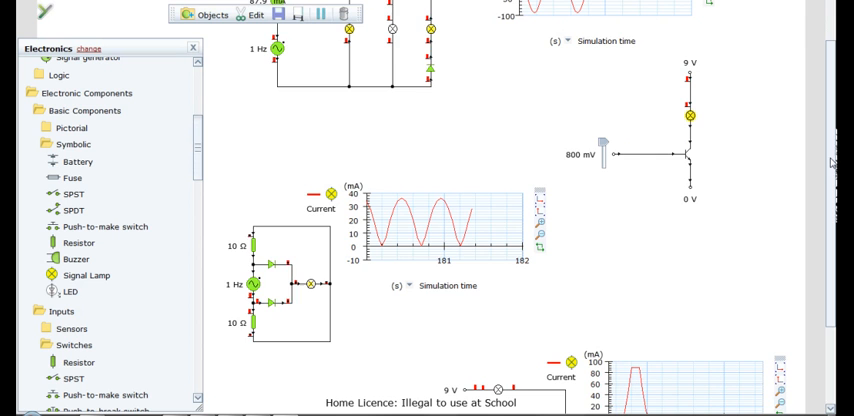
pyautogui.scroll(-3)
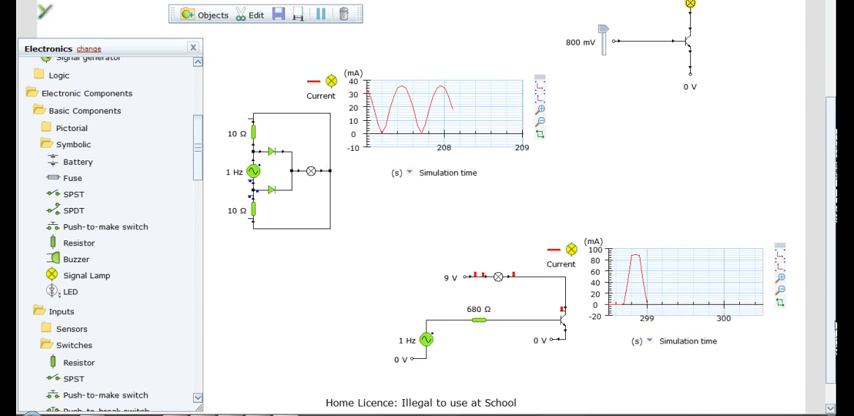
# Scroll the workspace down to the 680 Ω transistor switch circuit and its current graph.
pyautogui.scroll(-3)
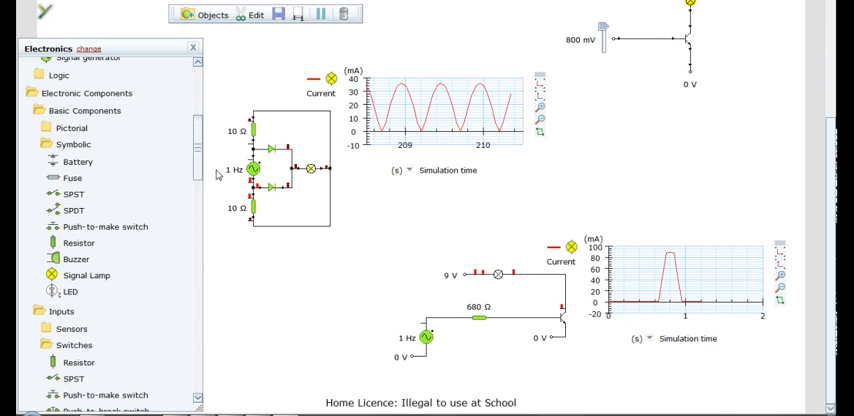
# Scroll the Electronics library down to Inputs > Switches and relays.
pyautogui.scroll(-3)
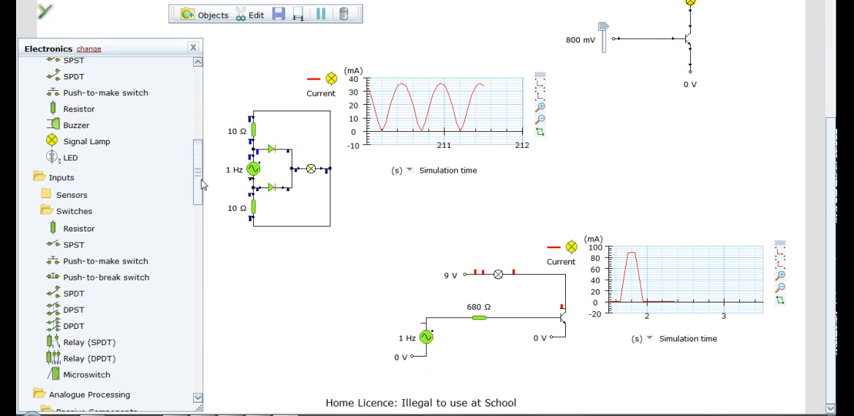